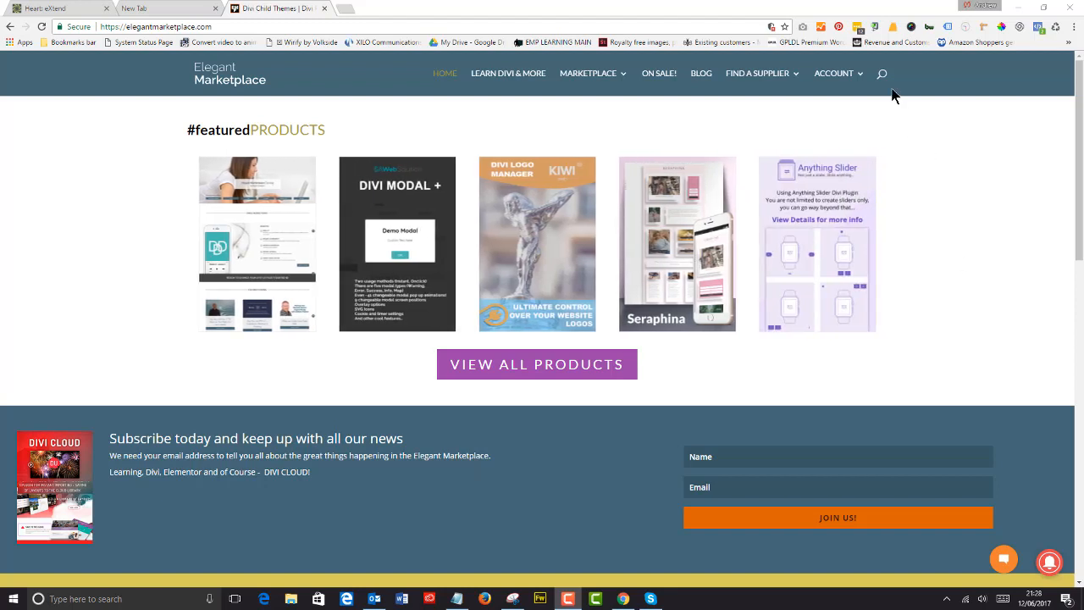
# Step: Search Elegant Marketplace for "fix" and scroll through the results
pyautogui.click(881, 75)
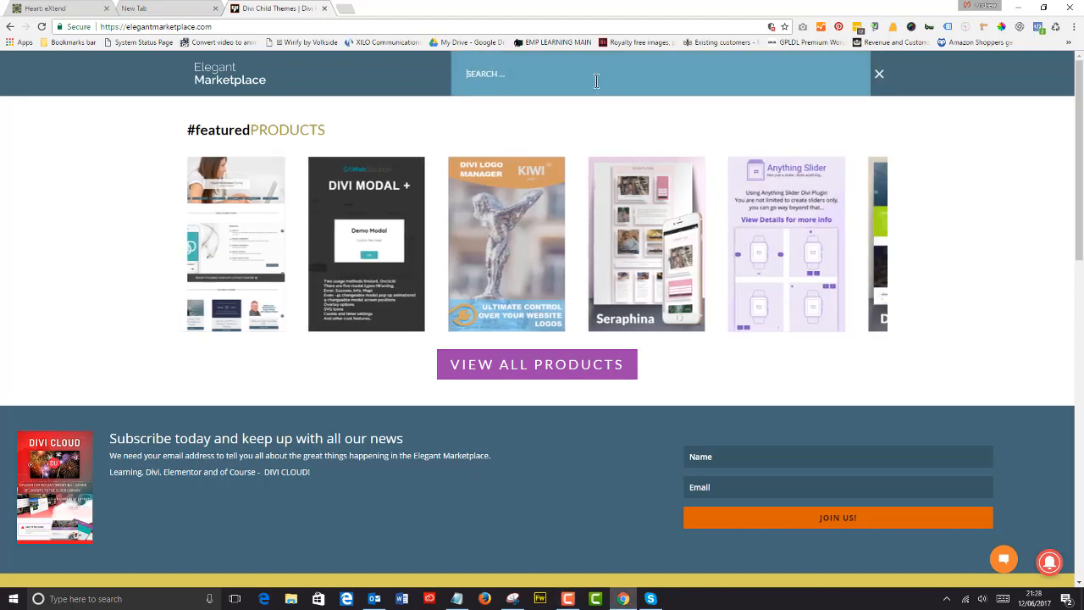
pyautogui.write('F')
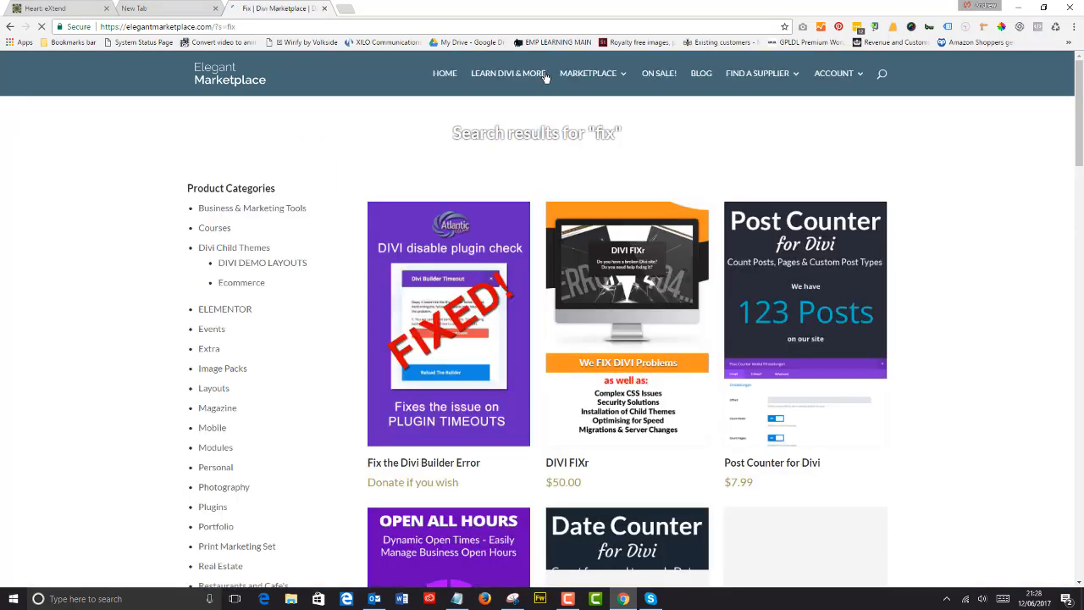
pyautogui.scroll(-3)
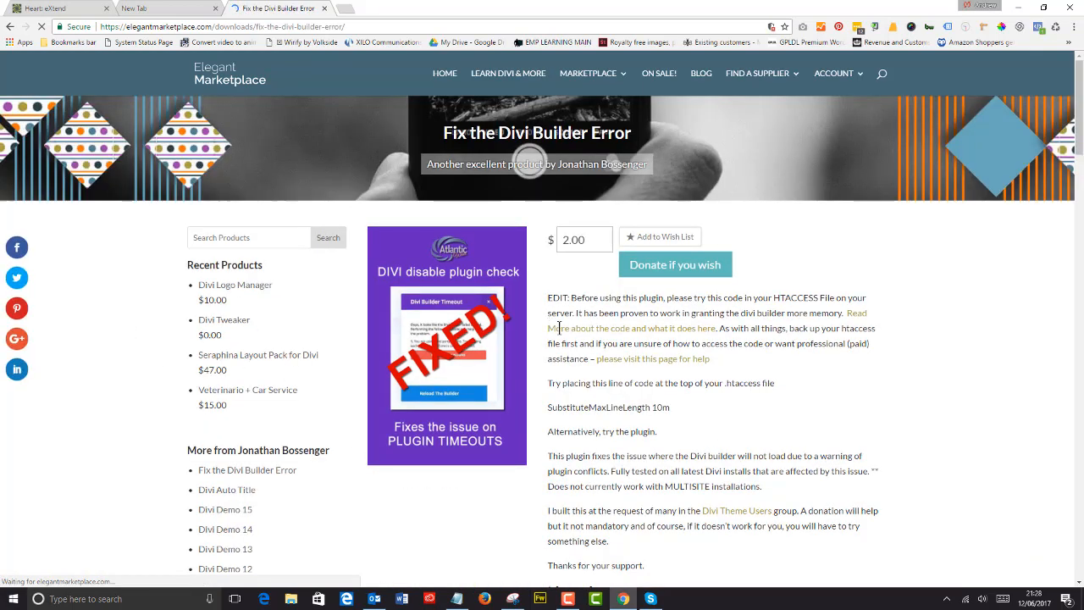
pyautogui.moveTo(702, 381)
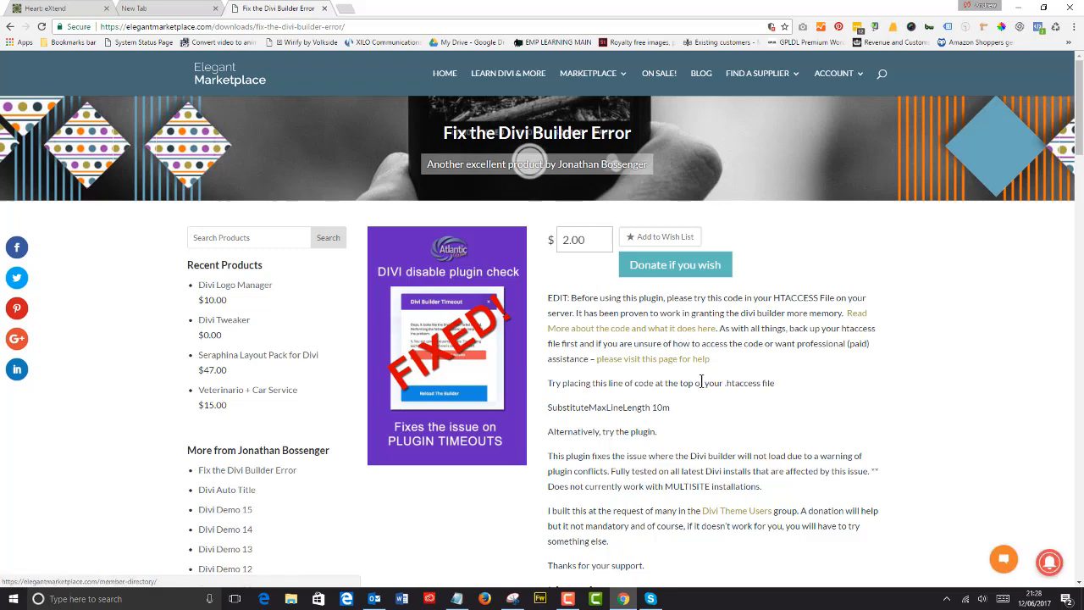
# Step: Scroll the Fix the Divi Builder Error page to the SubstituteMaxLineLength 10m instructions
pyautogui.scroll(-3)
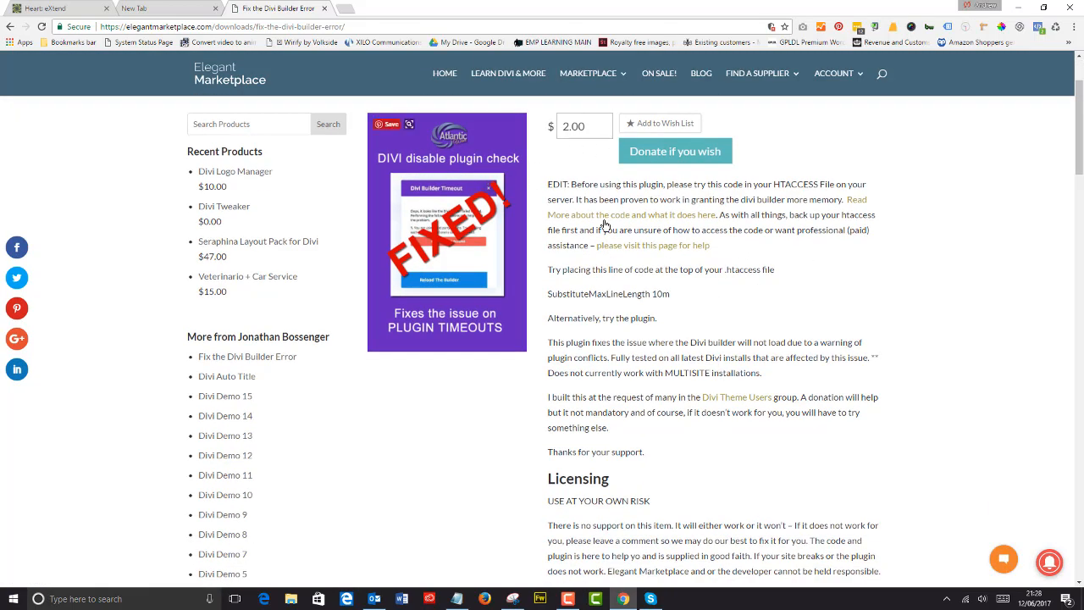
pyautogui.moveTo(810, 359)
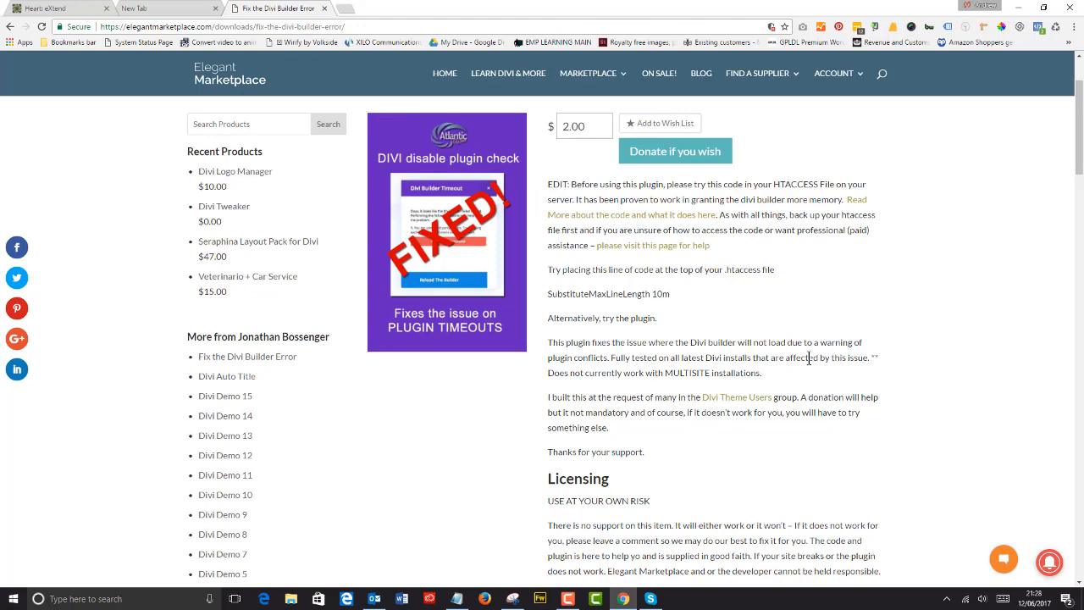
pyautogui.moveTo(664, 330)
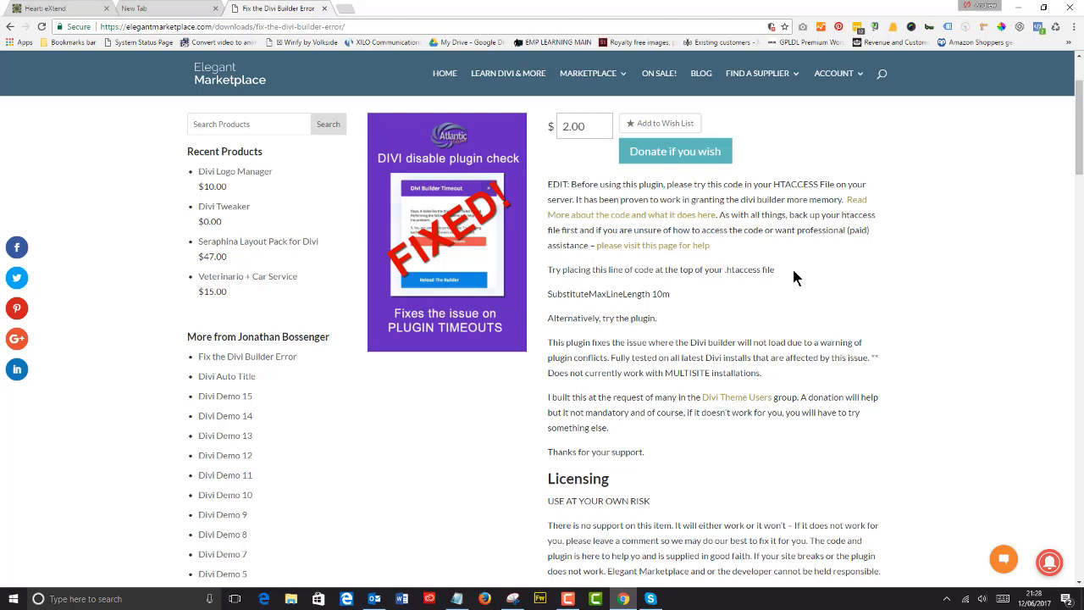
pyautogui.moveTo(756, 308)
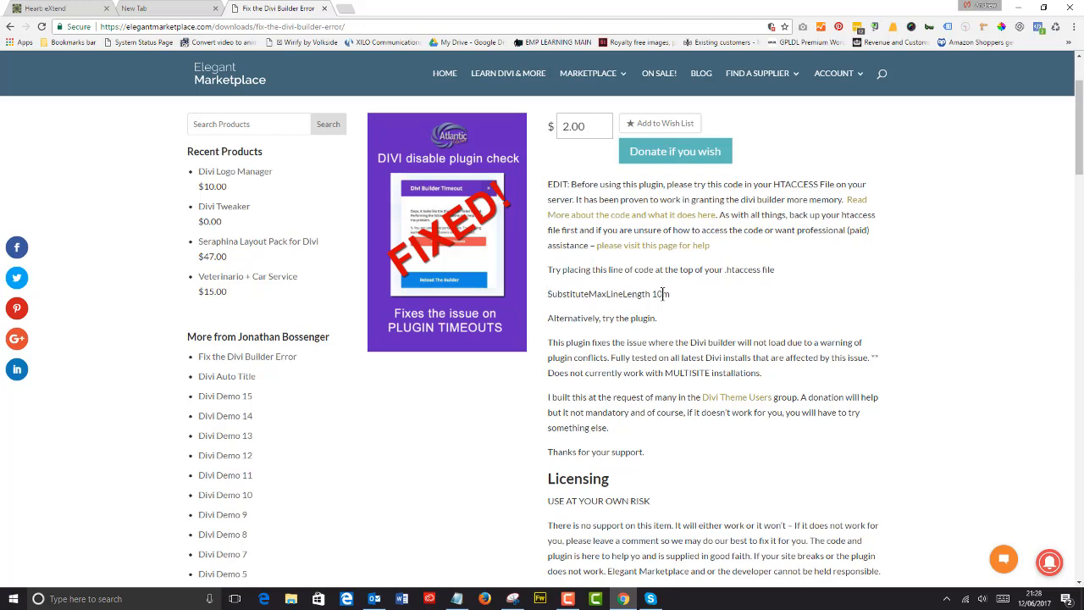
pyautogui.moveTo(686, 306)
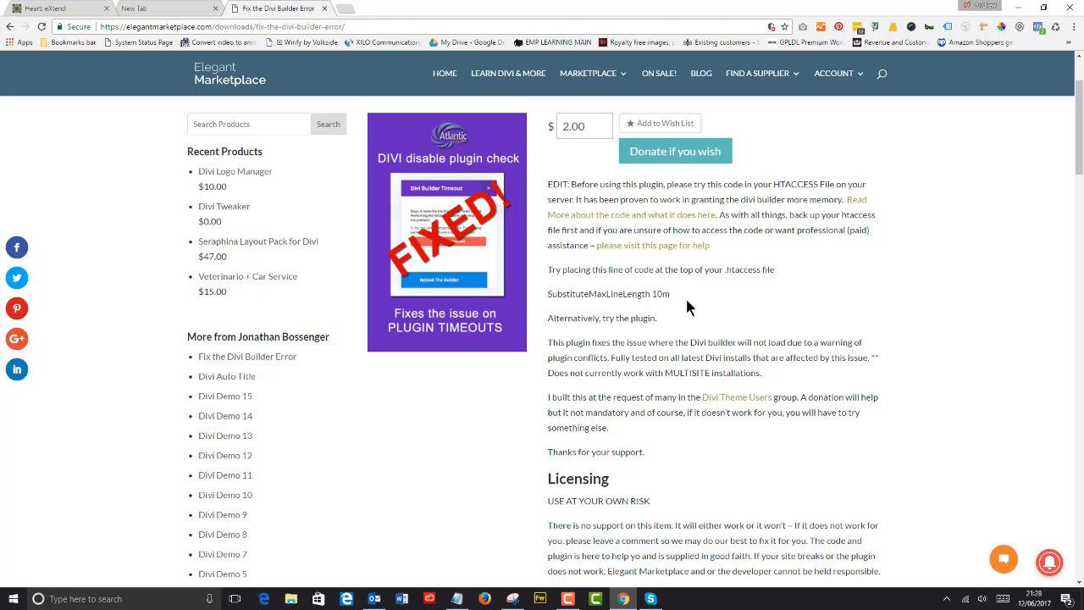
pyautogui.moveTo(725, 326)
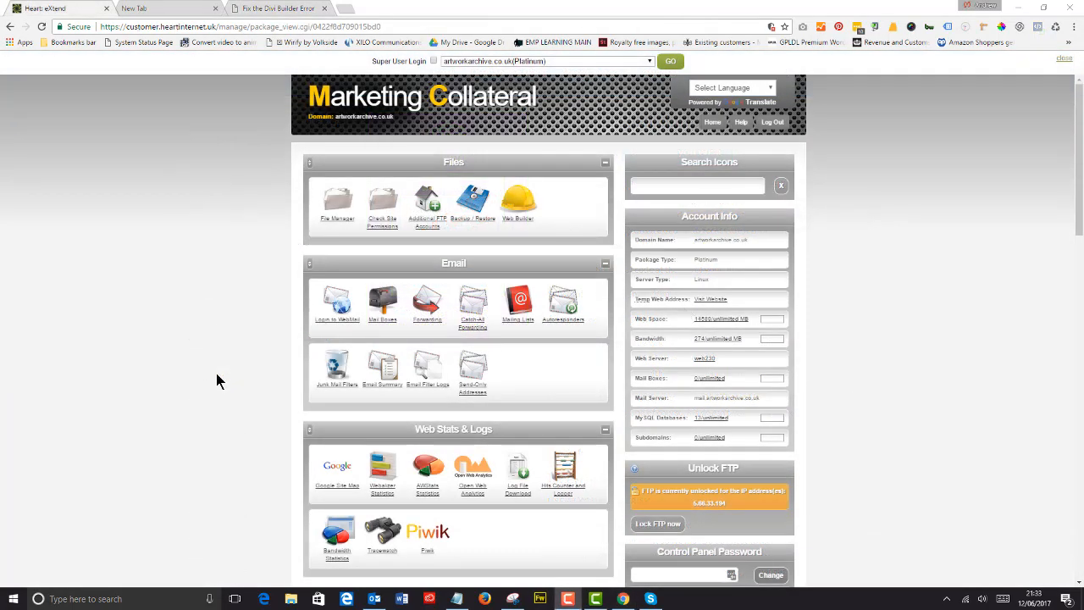
pyautogui.moveTo(335, 203)
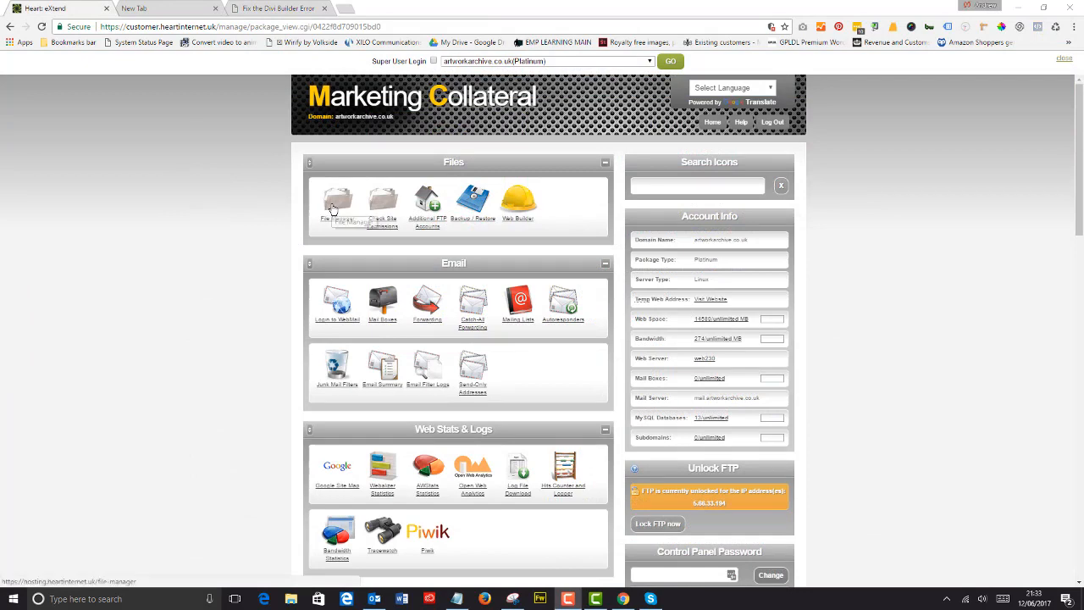
# Step: In the hosting File Manager, navigate into public_html and the Divi site's folder
pyautogui.click(339, 204)
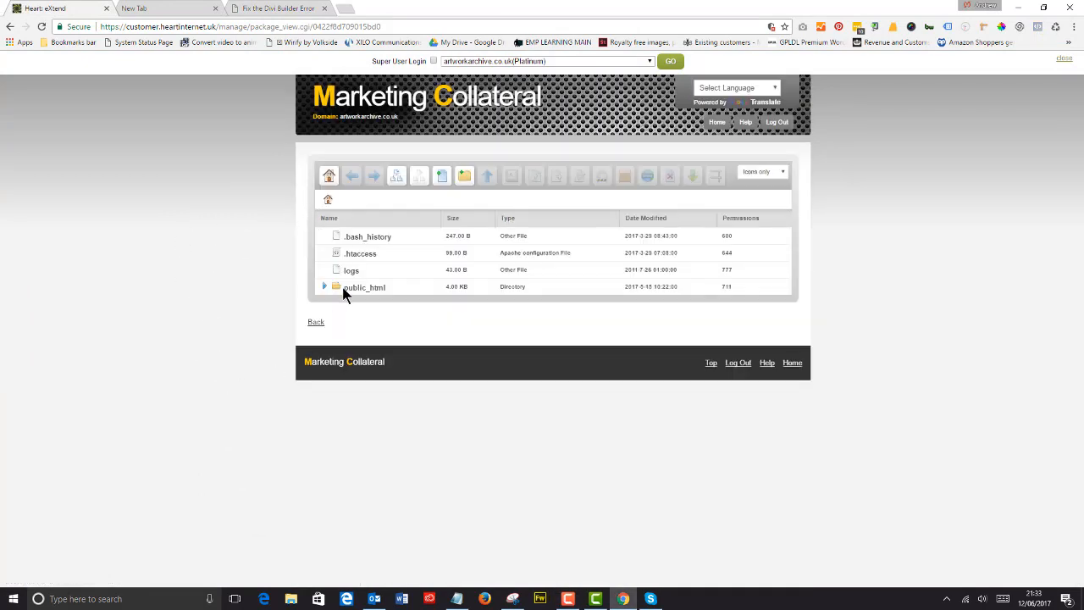
pyautogui.moveTo(548, 396)
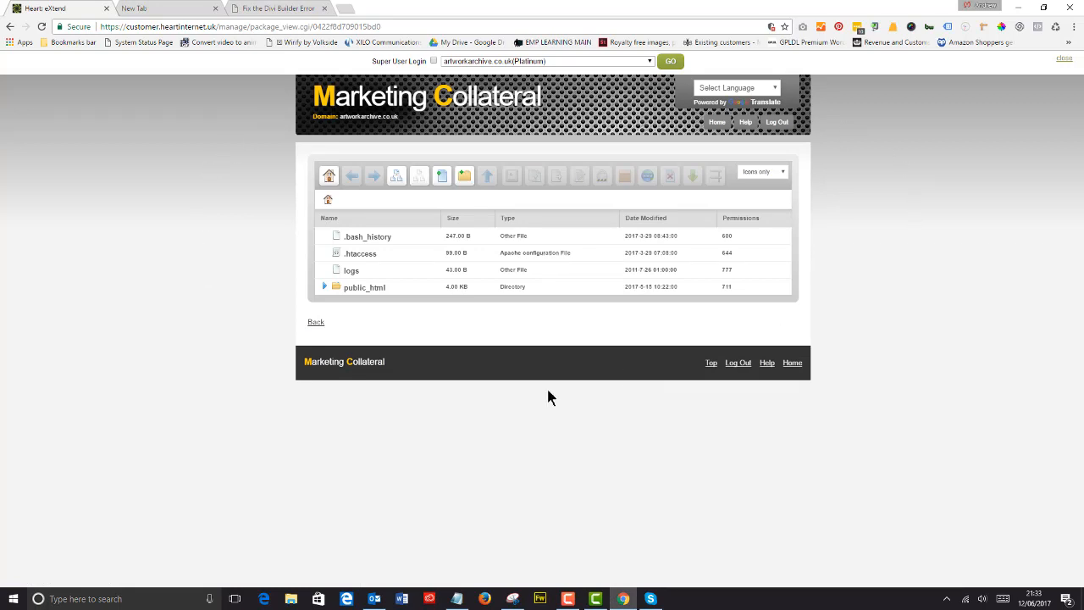
pyautogui.moveTo(233, 408)
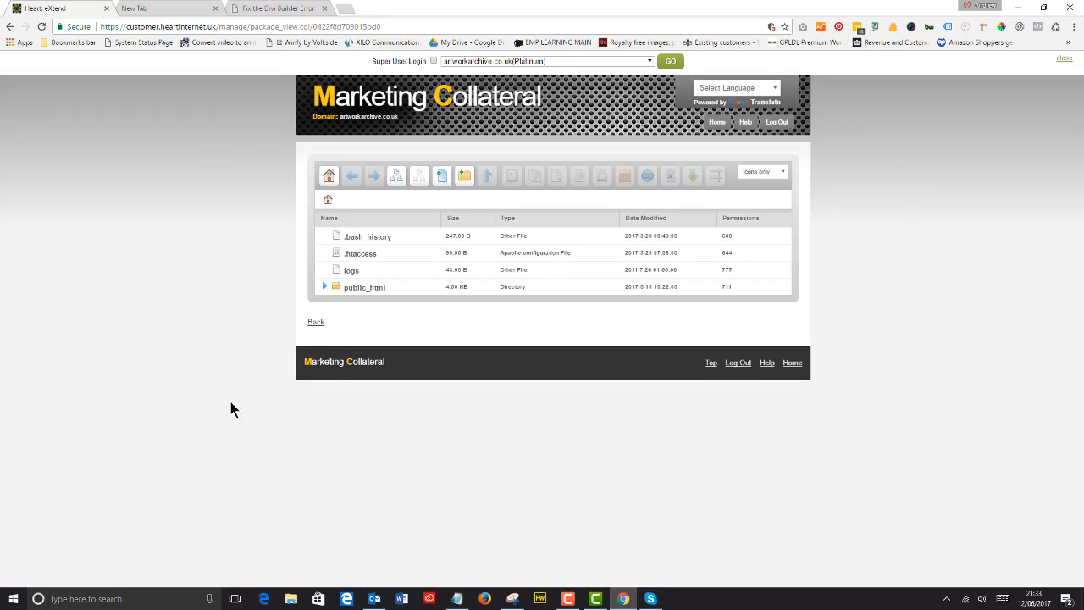
pyautogui.moveTo(360, 254)
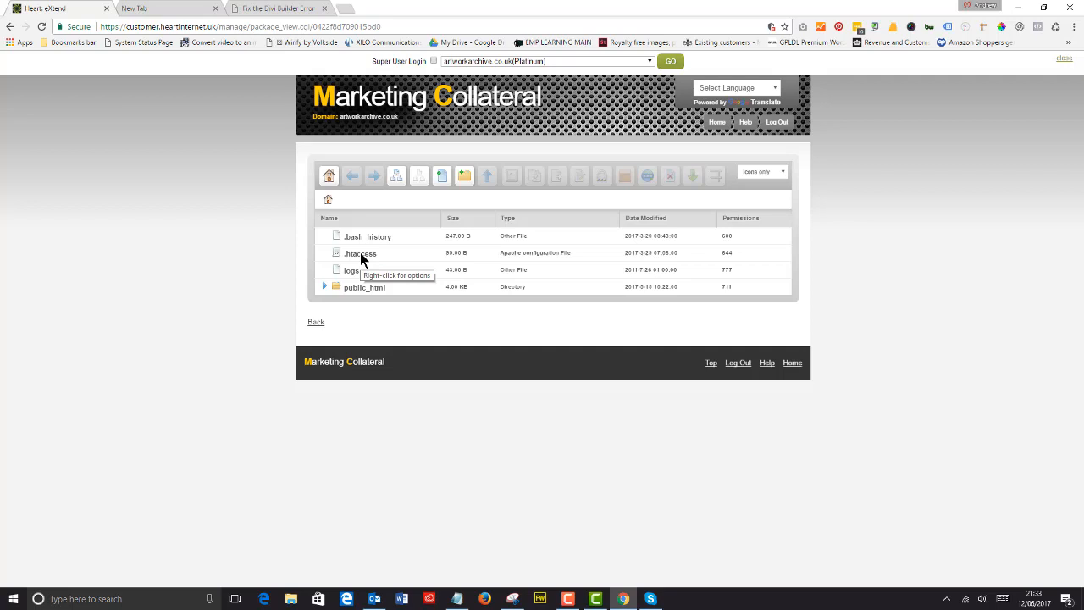
pyautogui.click(361, 253)
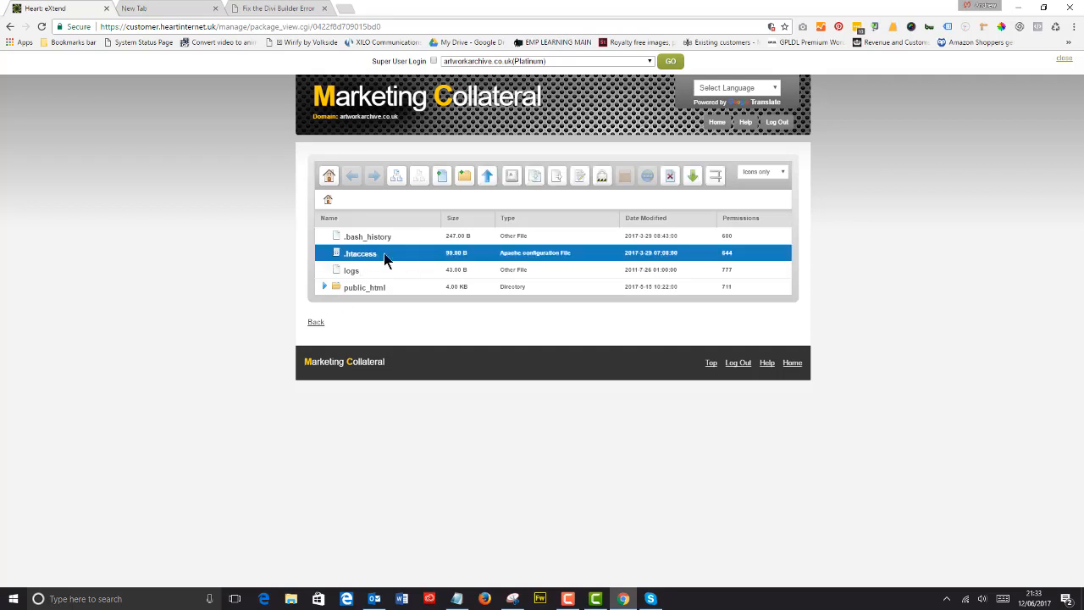
pyautogui.moveTo(339, 291)
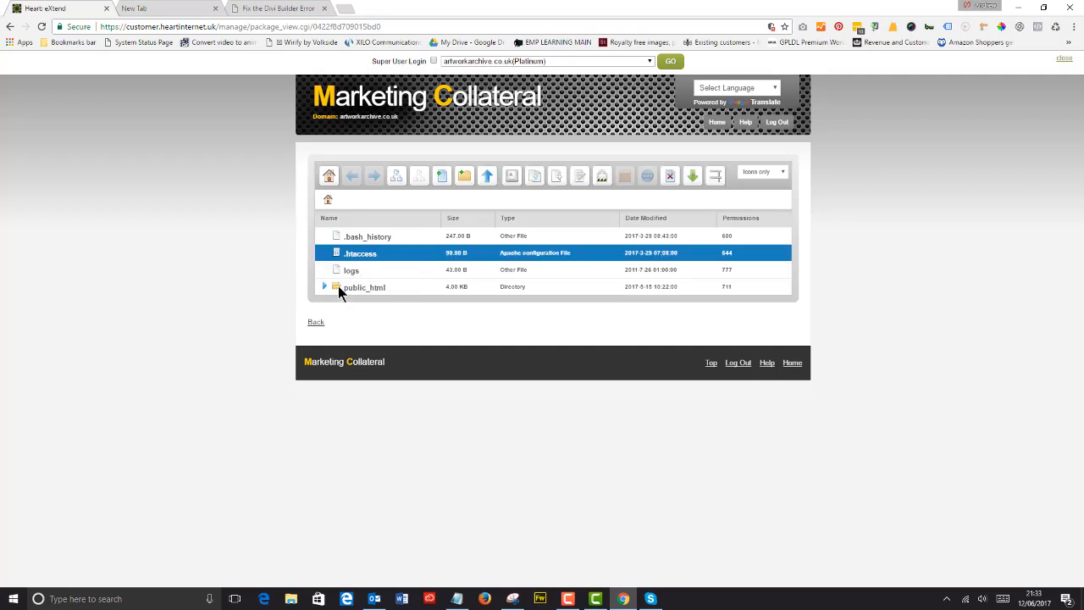
pyautogui.doubleClick(364, 288)
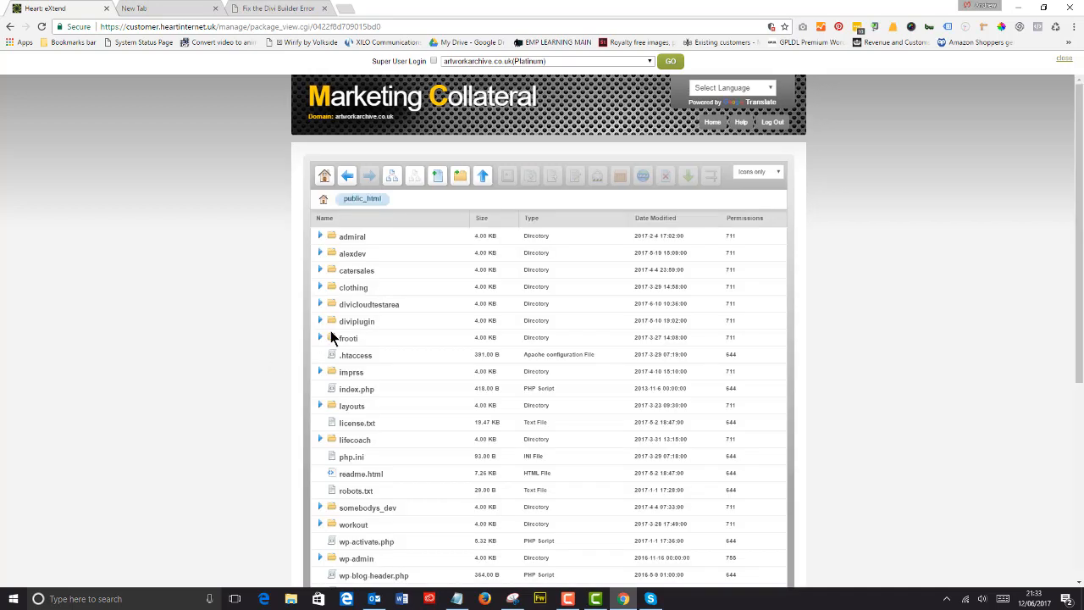
pyautogui.doubleClick(369, 303)
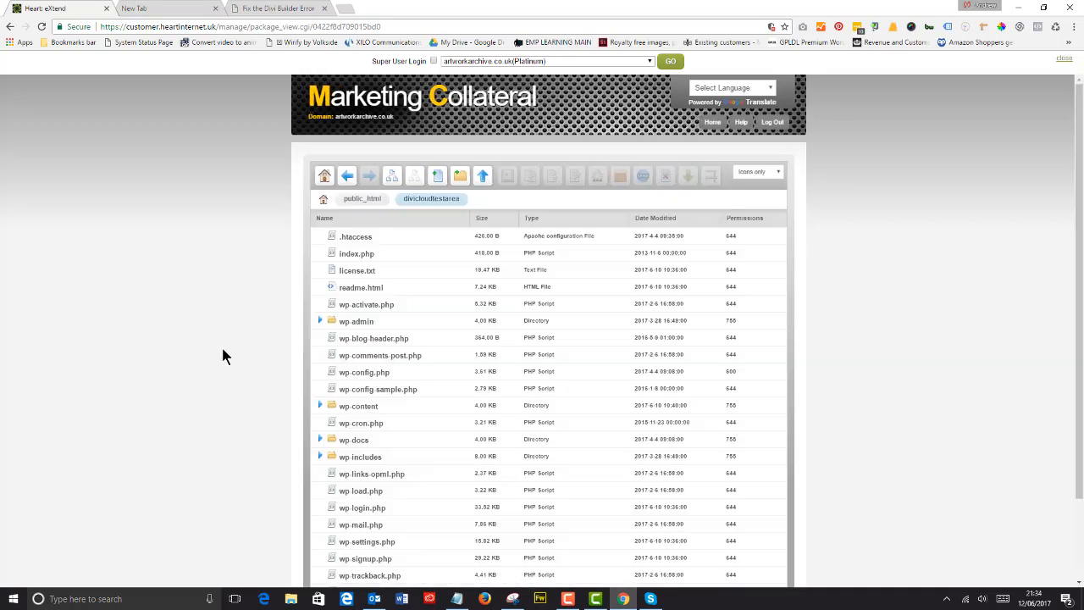
pyautogui.moveTo(339, 241)
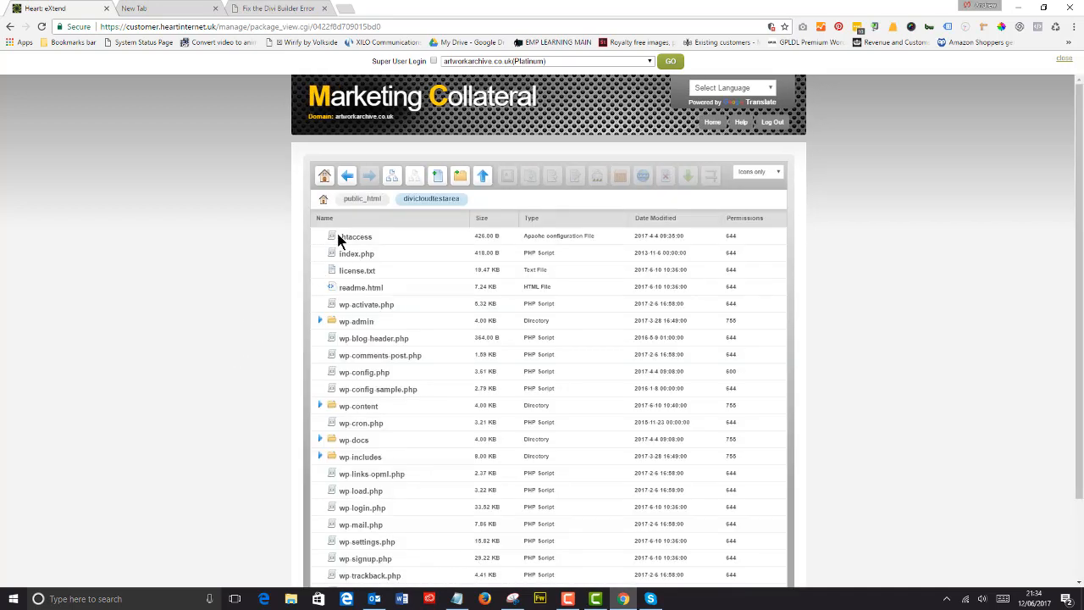
# Step: Open that site's .htaccess file in the text editor via its right-click Edit action
pyautogui.click(356, 235)
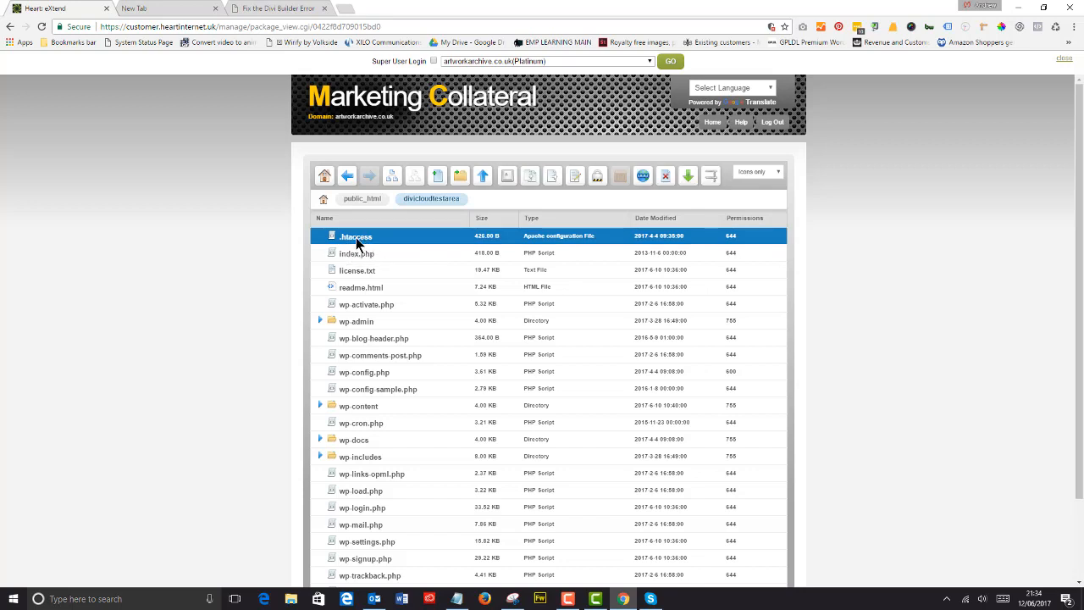
pyautogui.rightClick(356, 237)
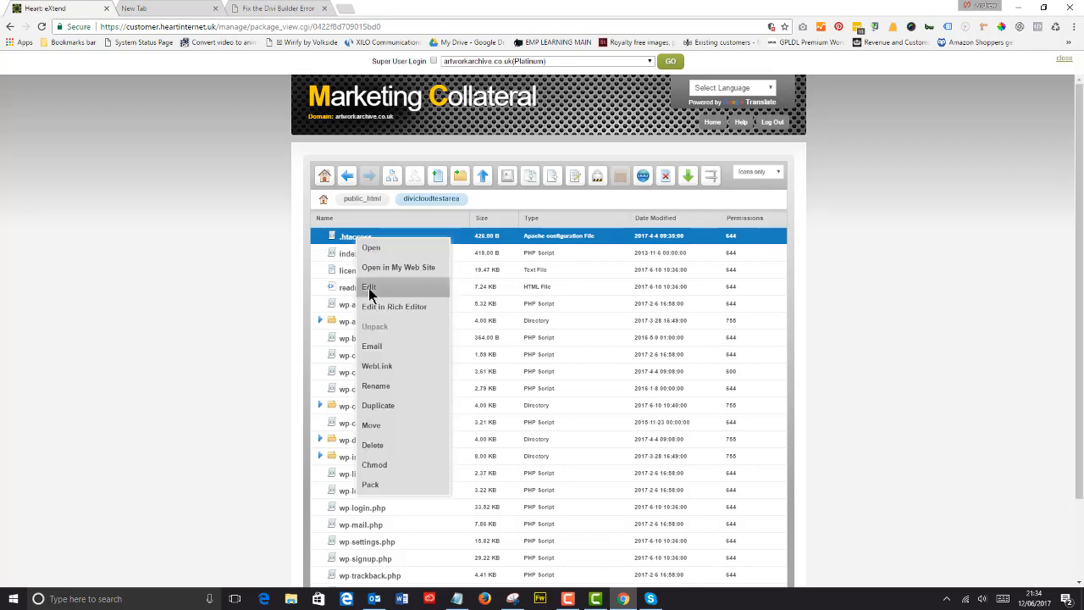
pyautogui.click(370, 286)
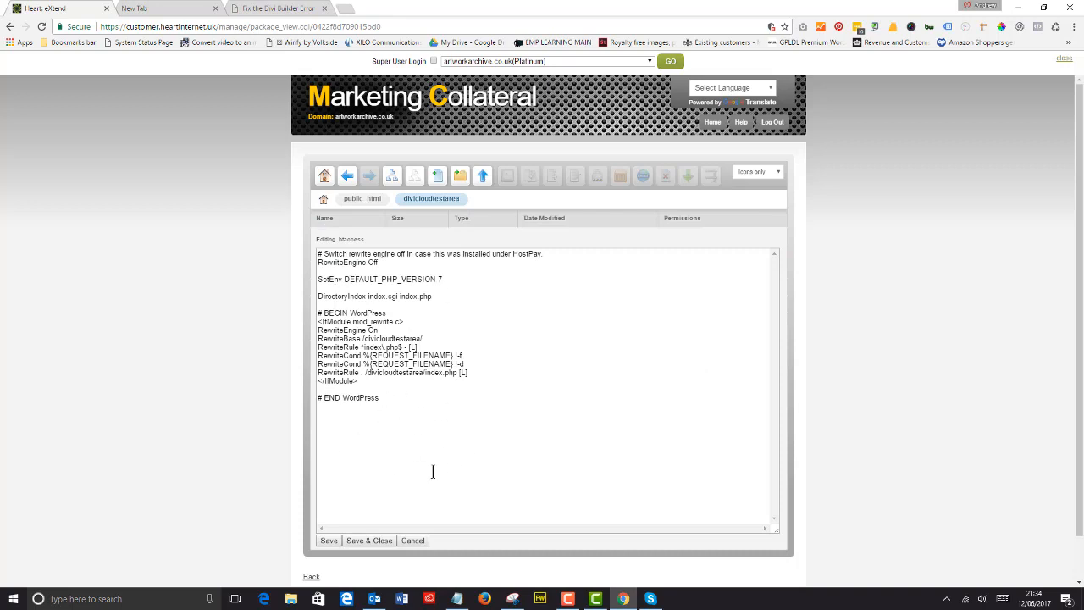
pyautogui.moveTo(390, 412)
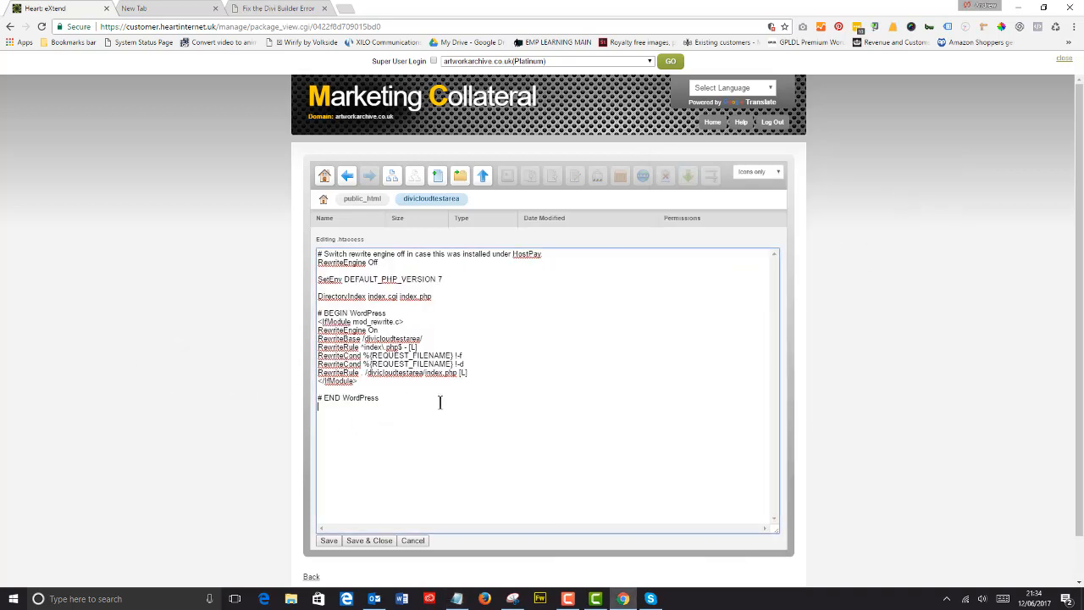
# Step: Copy SubstituteMaxLineLength 10m from the marketplace, add it to .htaccess and save
pyautogui.click(274, 6)
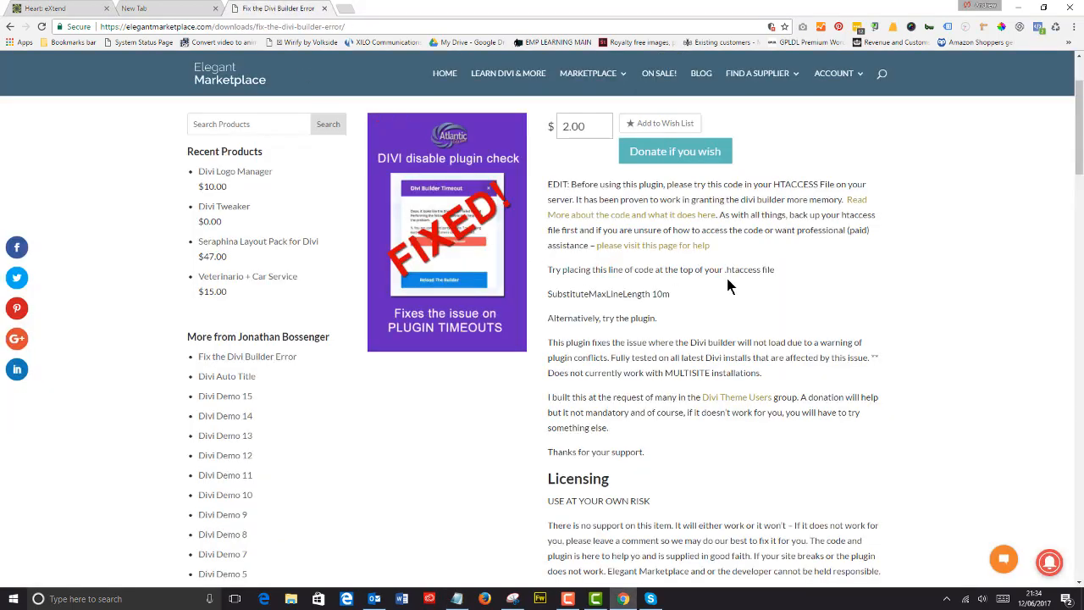
pyautogui.tripleClick(608, 294)
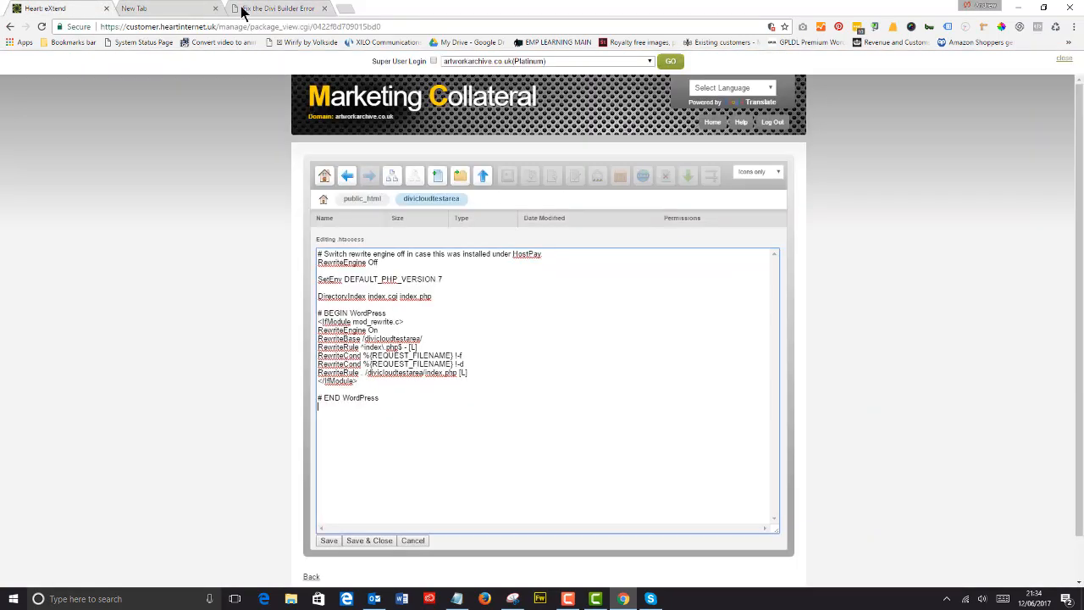
pyautogui.moveTo(439, 303)
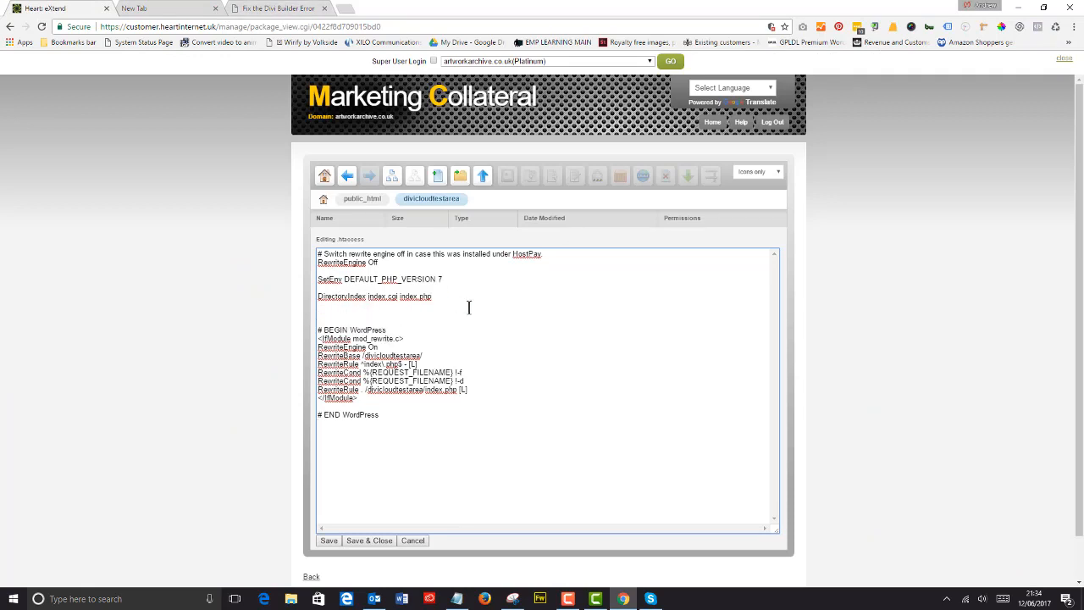
pyautogui.write('SubstituteMaxLineLength 10m')
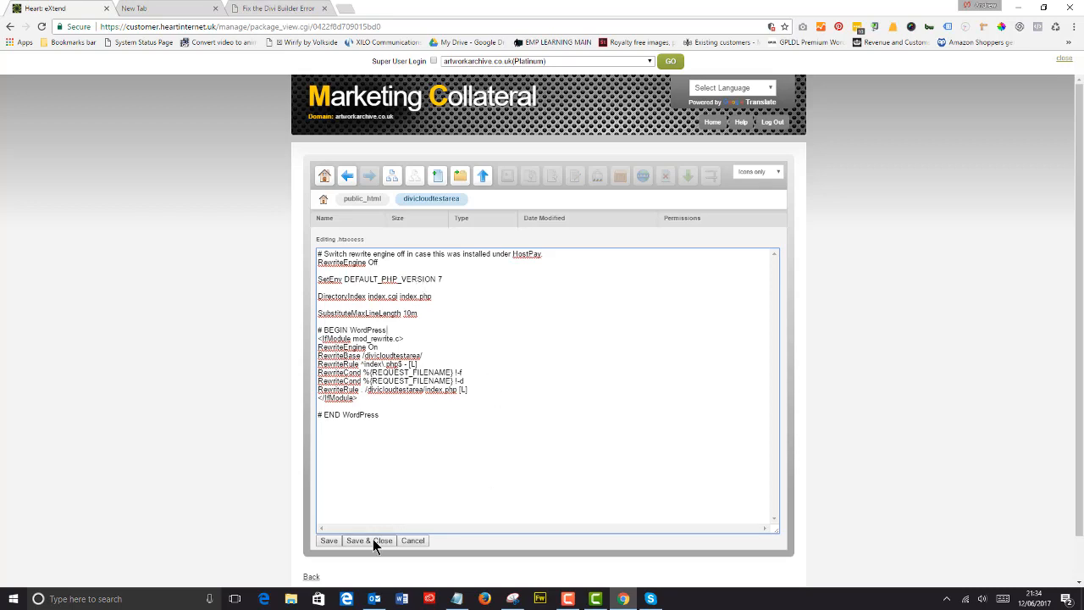
pyautogui.click(370, 541)
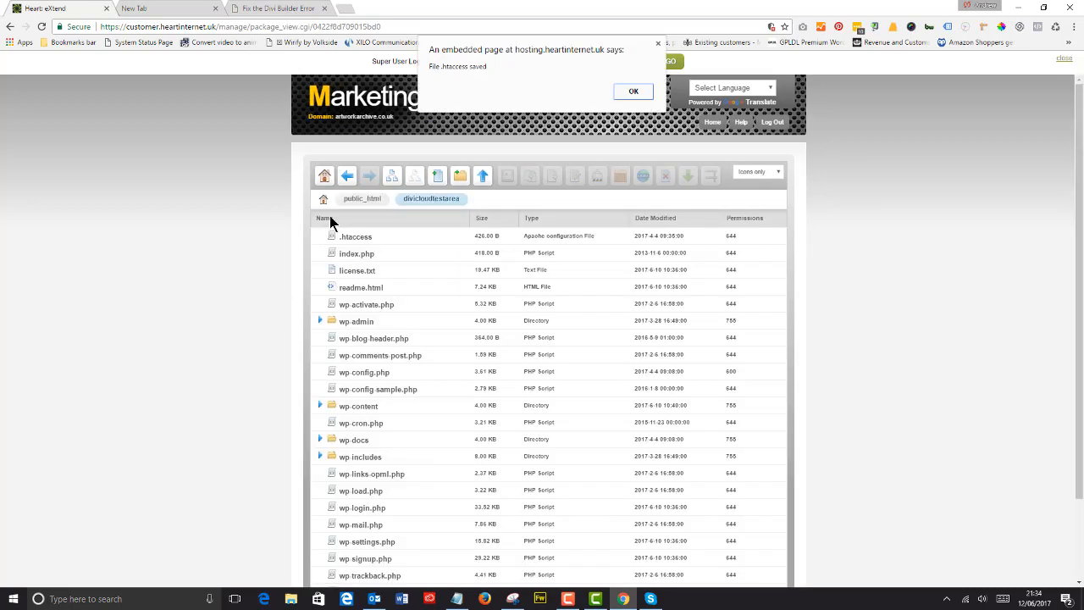
# Step: Dismiss the file-saved alert and start a new tab for the site's wp-admin address
pyautogui.click(633, 92)
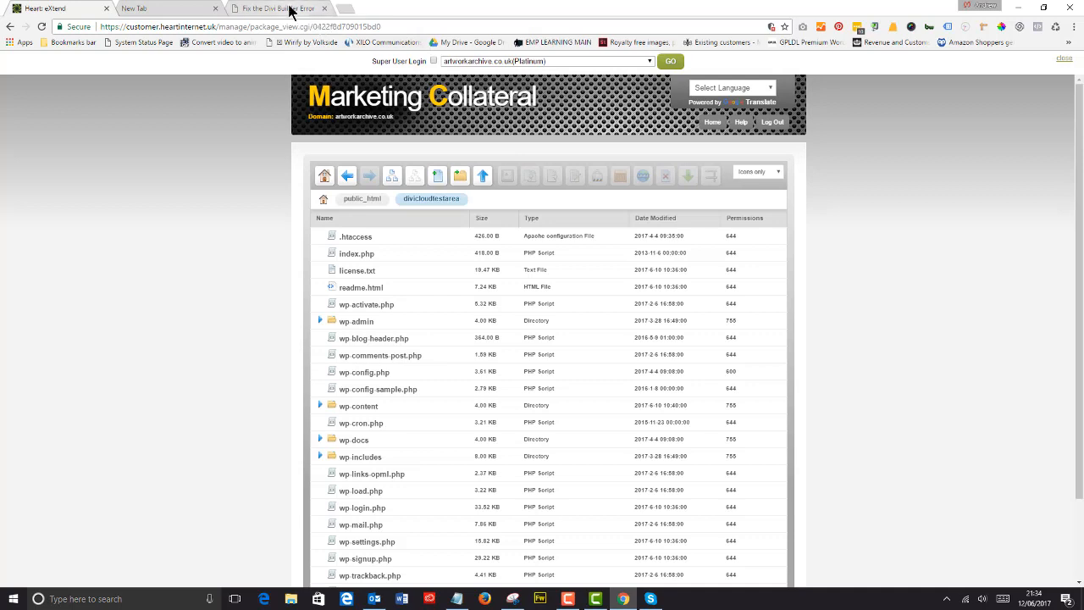
pyautogui.click(156, 6)
pyautogui.write('artworkarchive.co.uk/divicloudtestarea/wp-admin/')
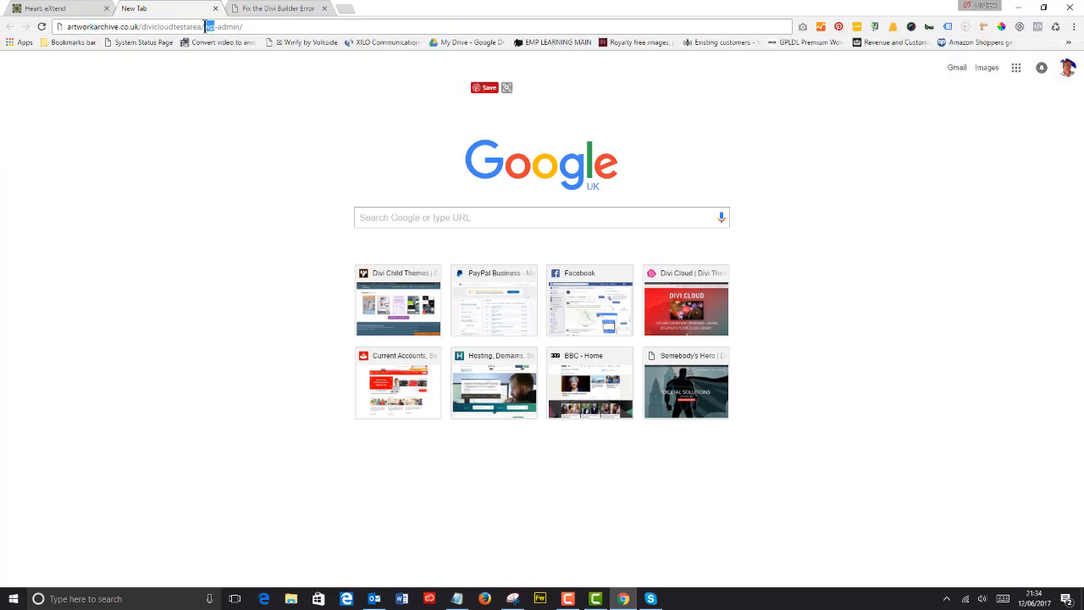
# Step: Load wp-admin, log in to the dashboard and bring up the Pages list
pyautogui.press('Return')
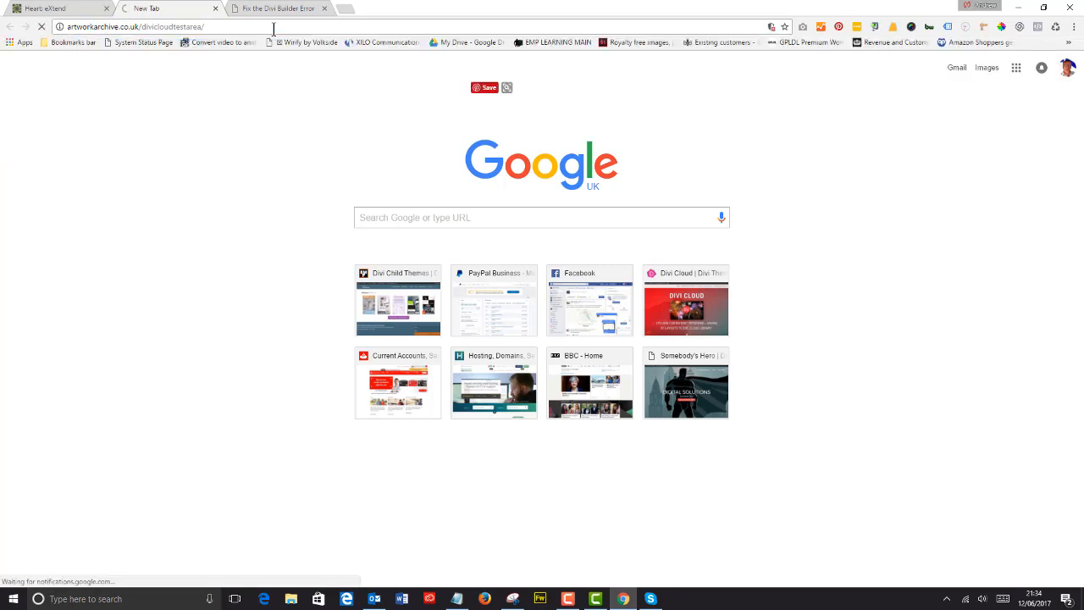
pyautogui.press('Return')
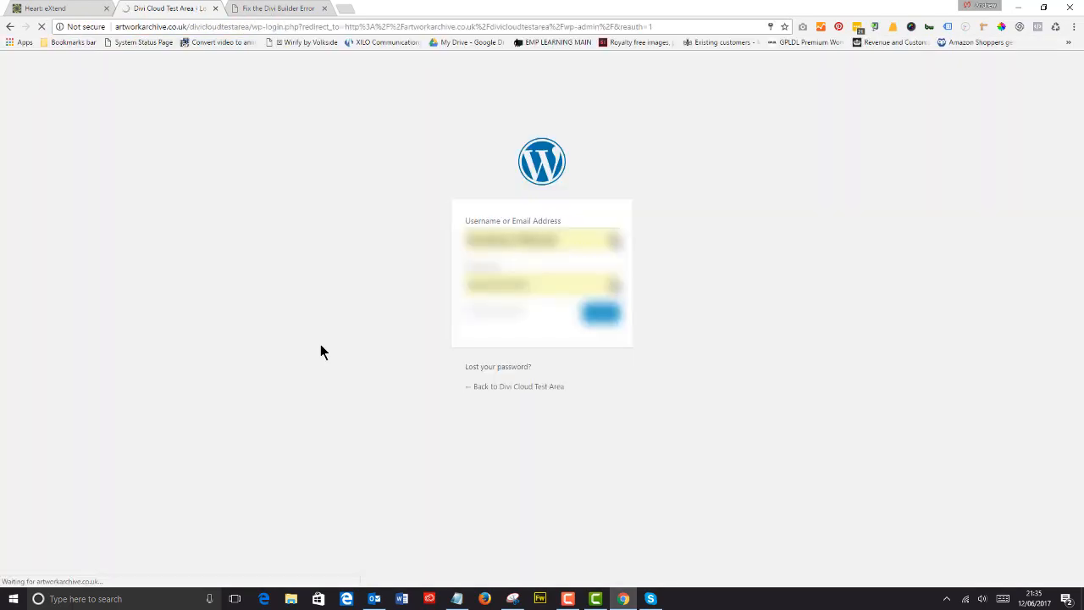
pyautogui.click(600, 312)
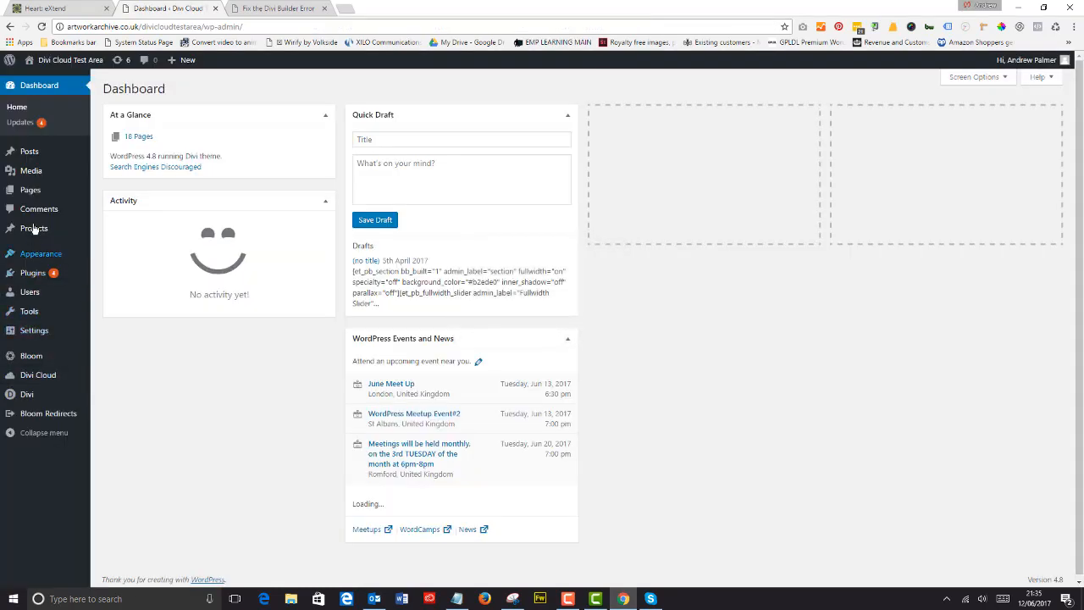
pyautogui.click(30, 190)
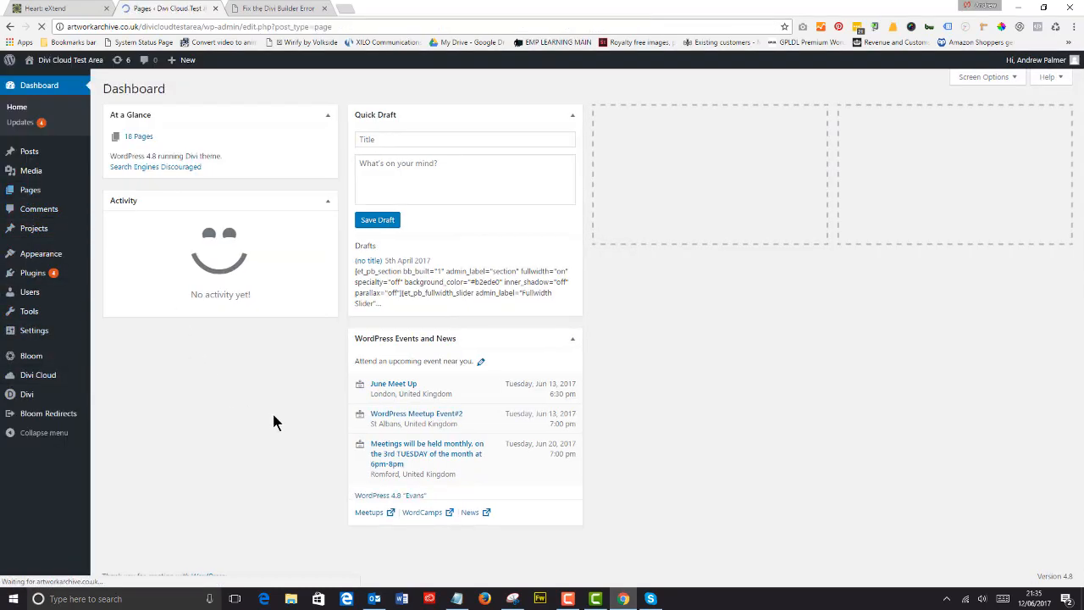
pyautogui.click(31, 190)
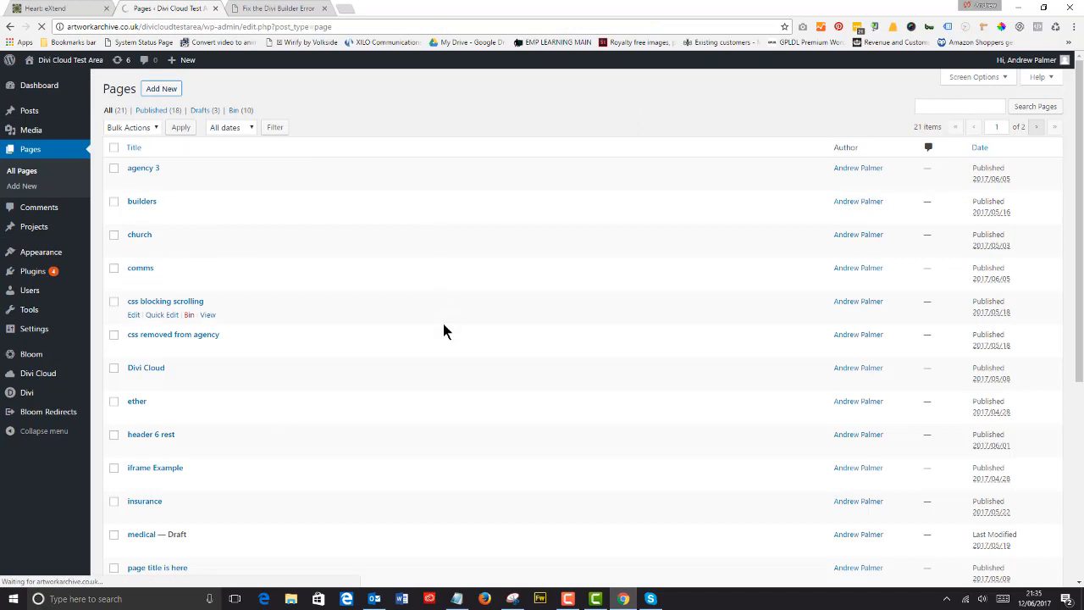
# Step: Add a new page with the Divi Builder and give it a single-column row
pyautogui.click(161, 88)
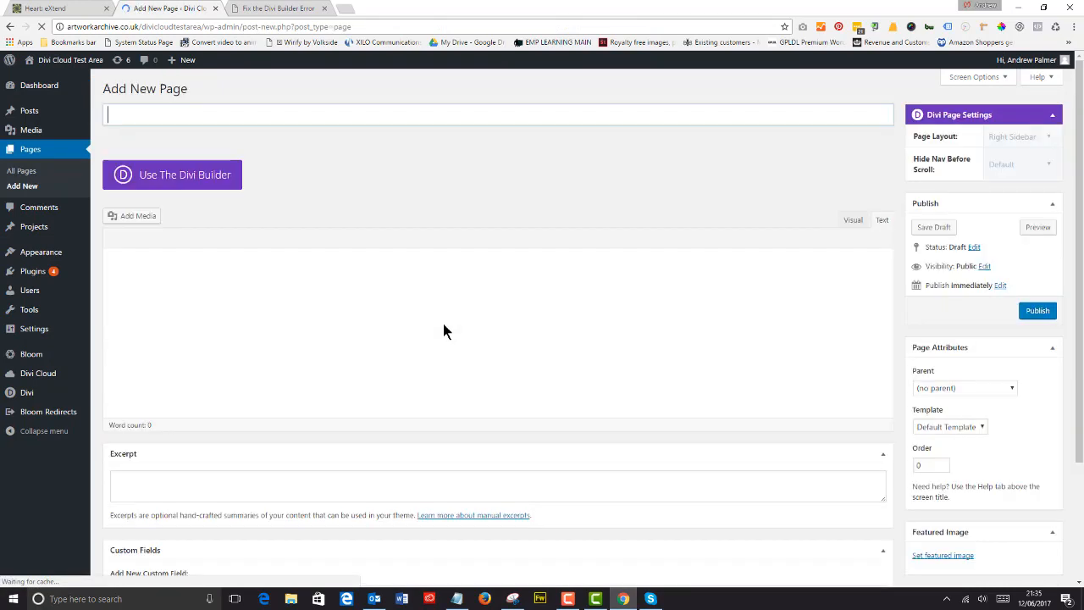
pyautogui.click(172, 174)
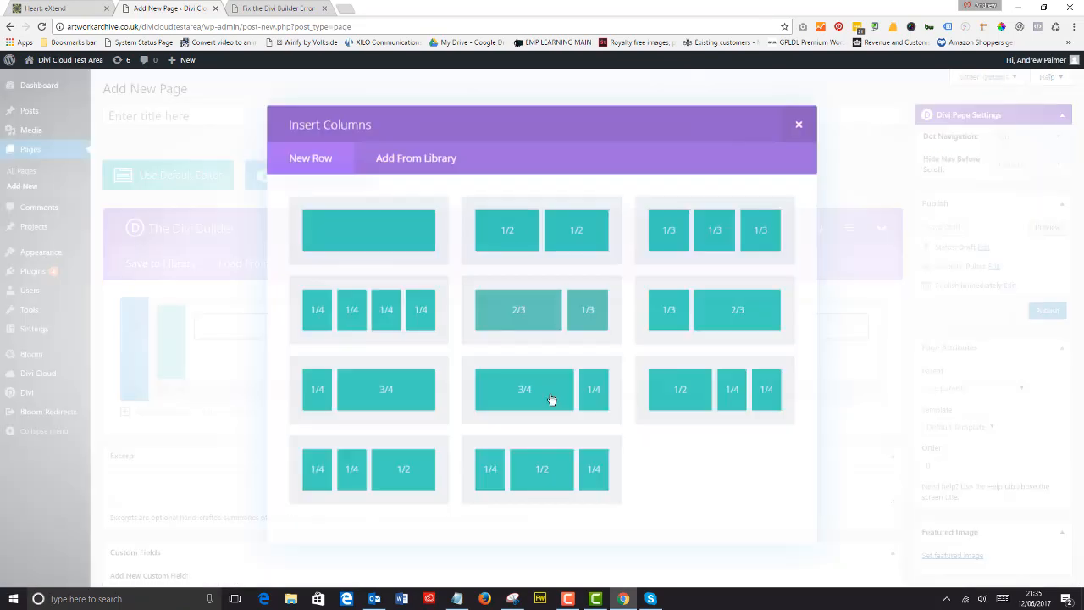
pyautogui.click(369, 230)
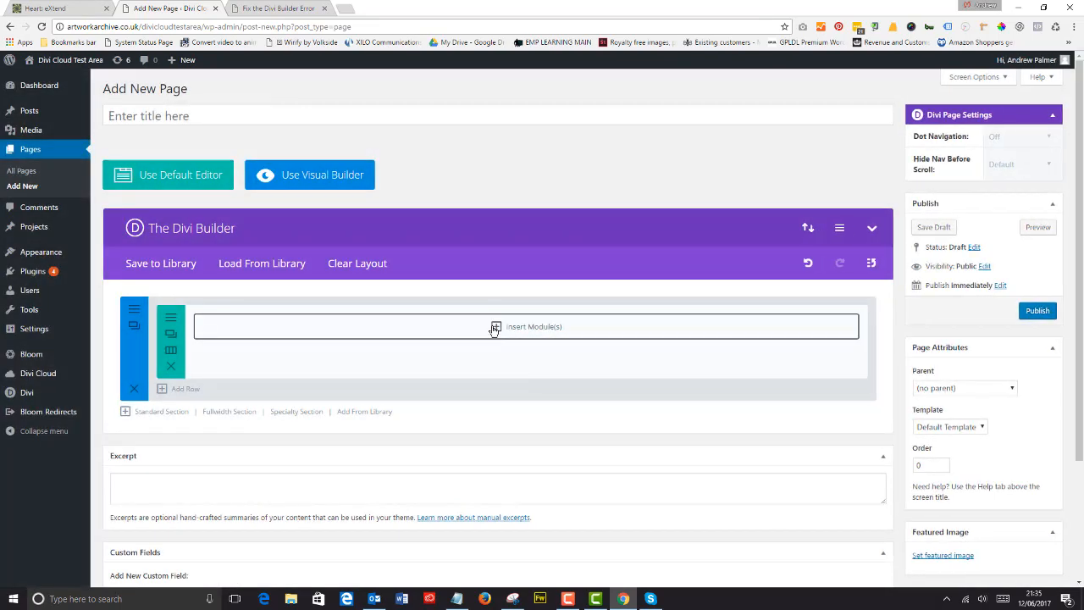
# Step: Insert a Code module into the row and save its settings
pyautogui.click(494, 325)
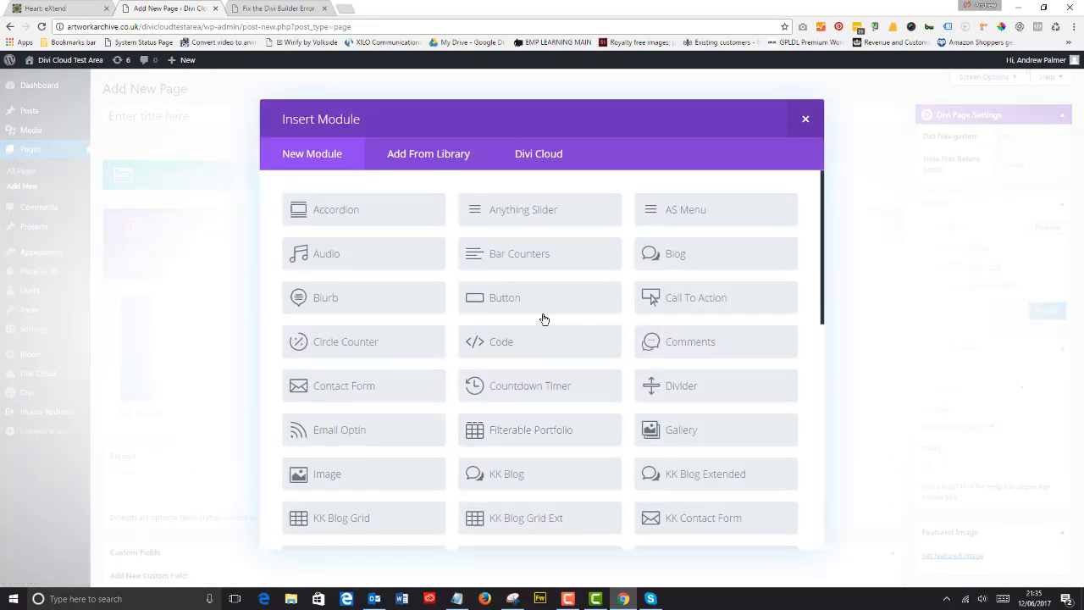
pyautogui.click(804, 119)
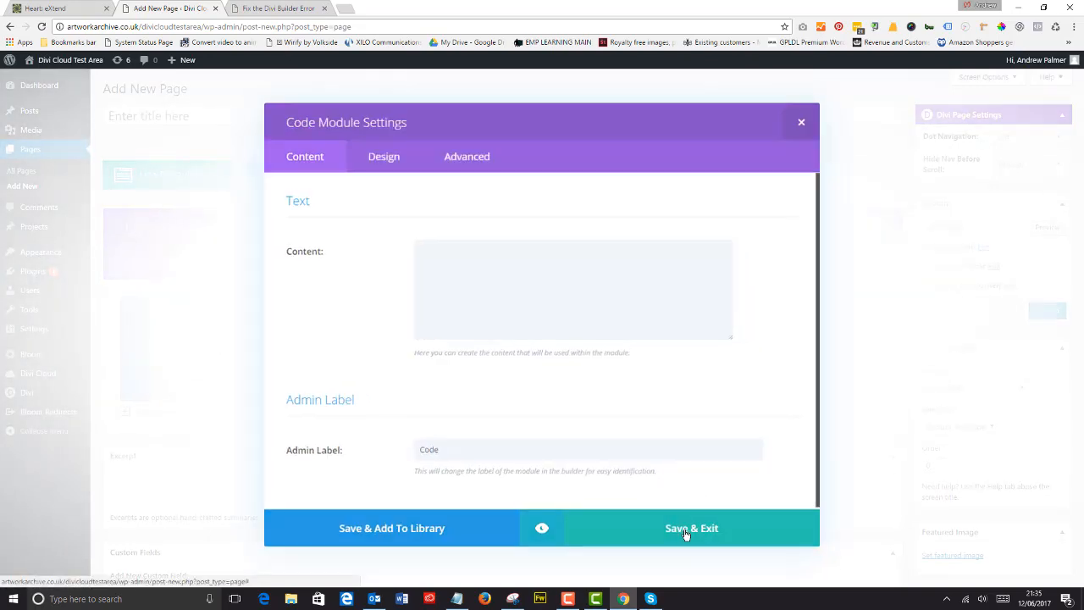
pyautogui.click(692, 528)
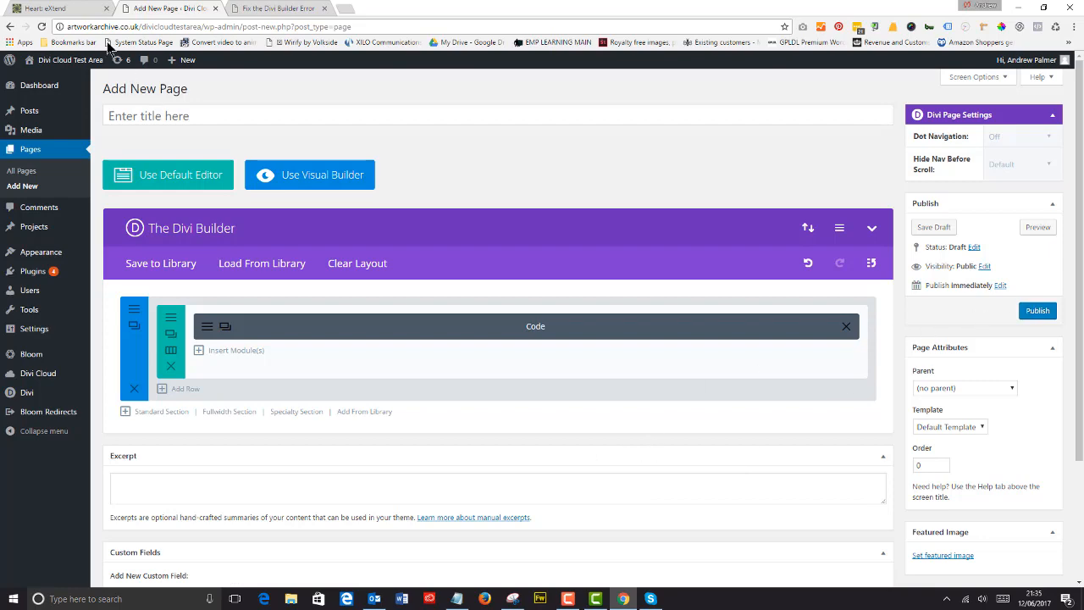
pyautogui.click(274, 7)
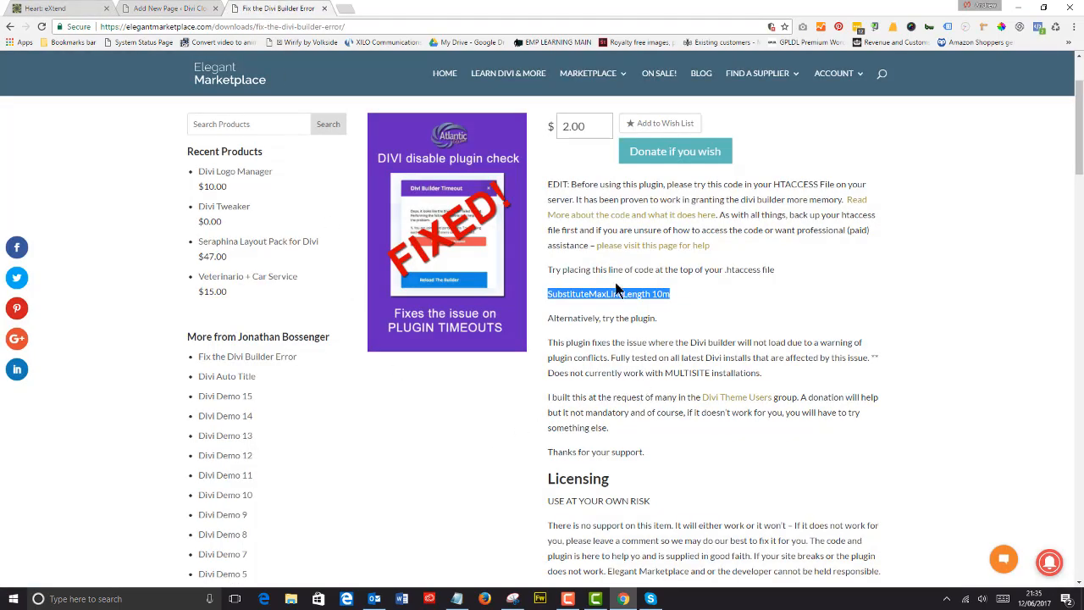